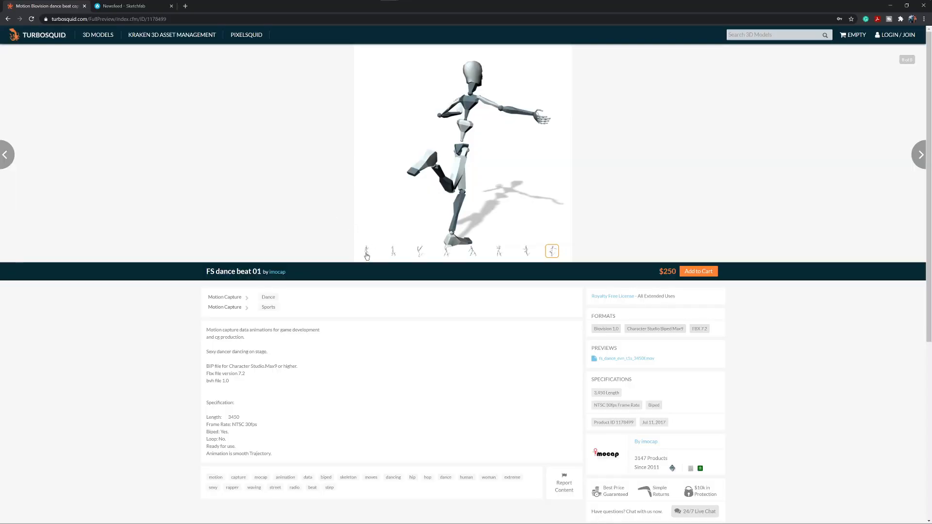
- Preview the FS dance beat 01 mocap listing, then view Mixamo's Auto-Rigger review
click(392, 250)
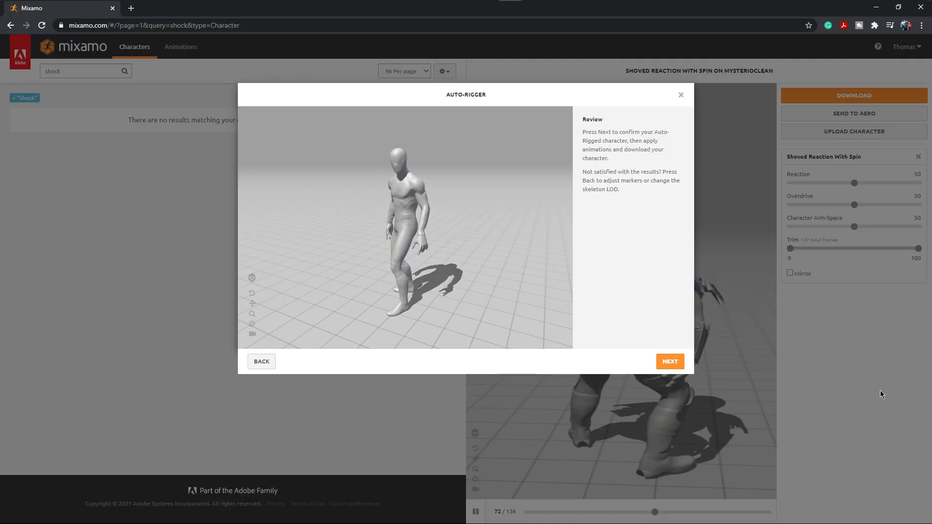
- Confirm the auto-rigged character and browse Mixamo animations like Dodging Right
click(670, 362)
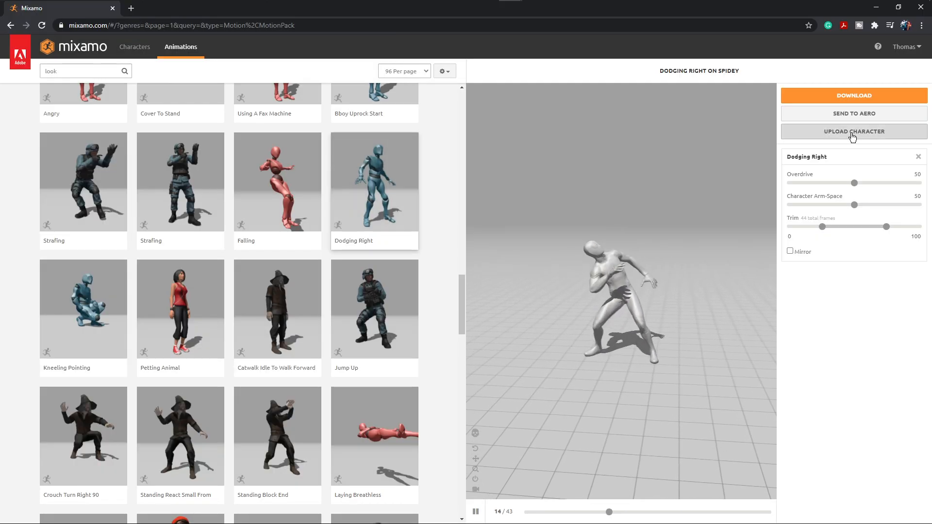
click(853, 95)
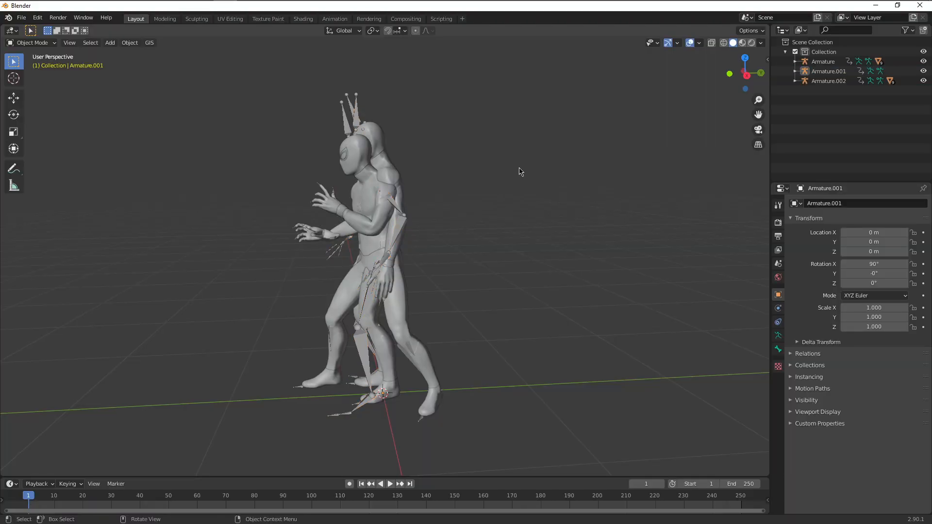
- Select Armature.002 and open an Action Editor area
click(829, 80)
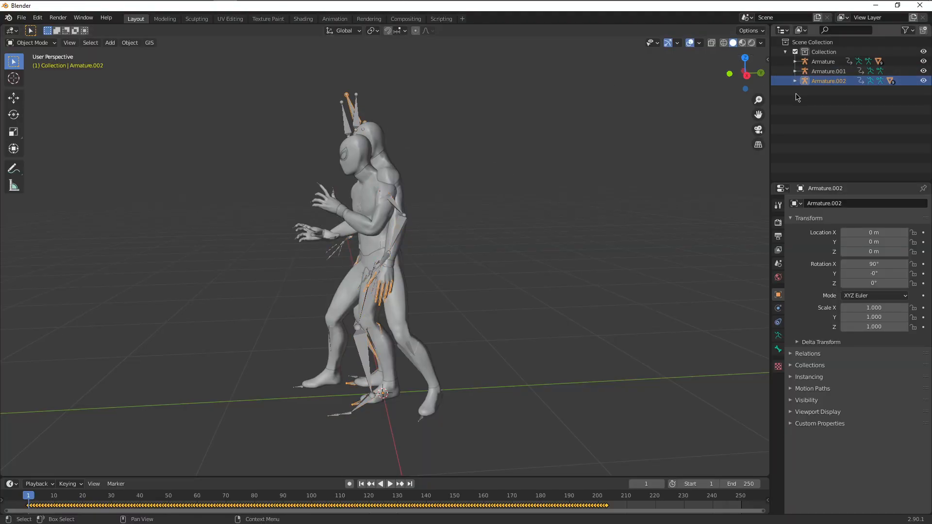
click(822, 61)
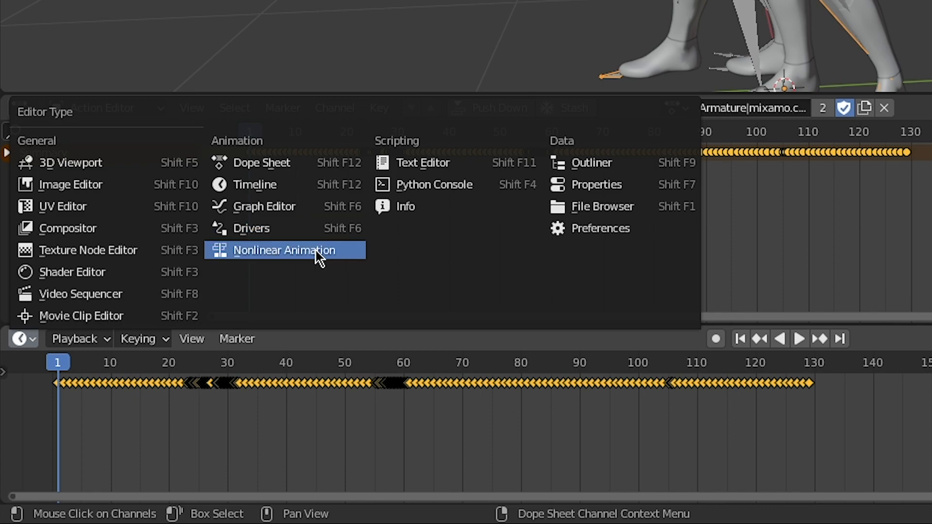
- Switch the timeline to Nonlinear Animation and give Armature the third armature's action
click(284, 250)
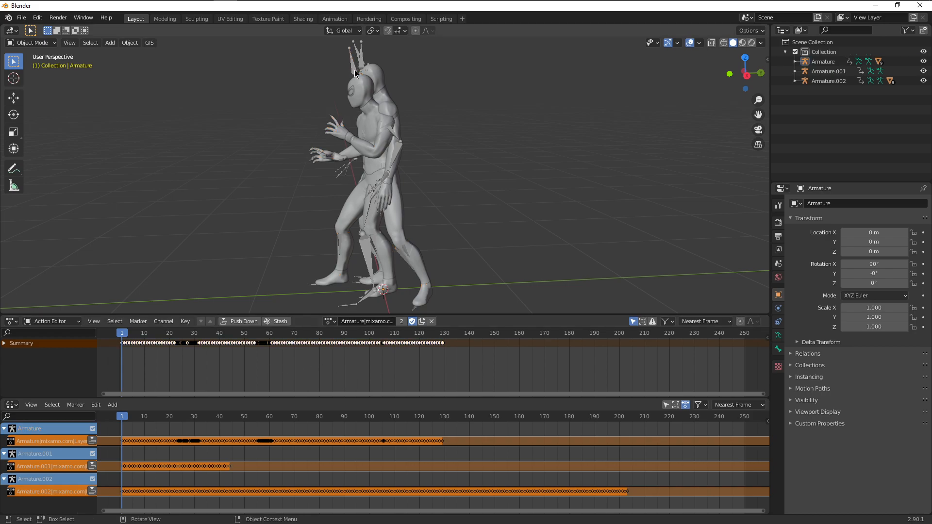
click(329, 320)
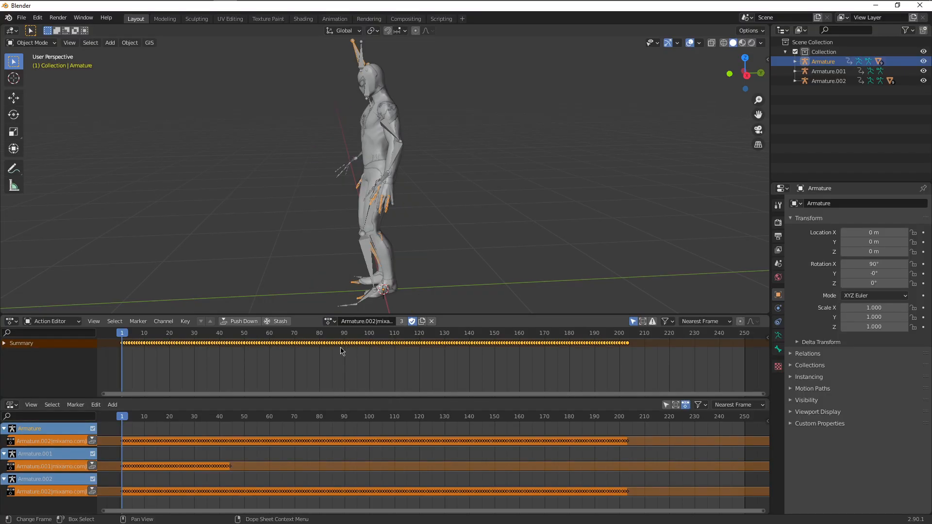
click(207, 333)
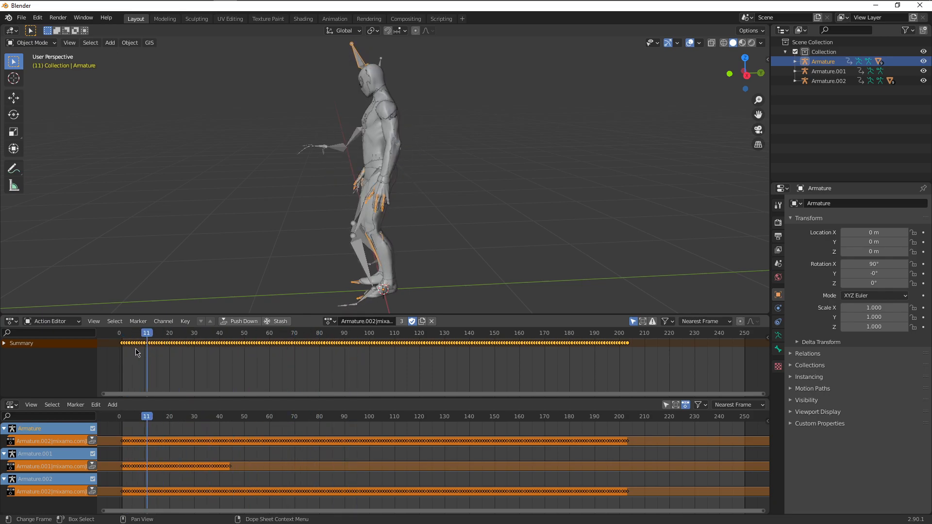
click(127, 332)
text(Look Around)
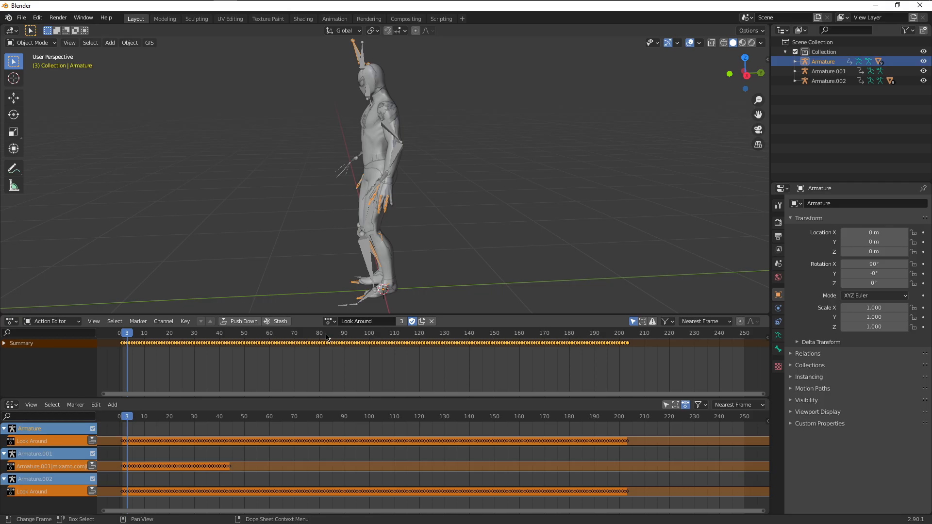
- Assign the Look Around action to the remaining armature
click(330, 321)
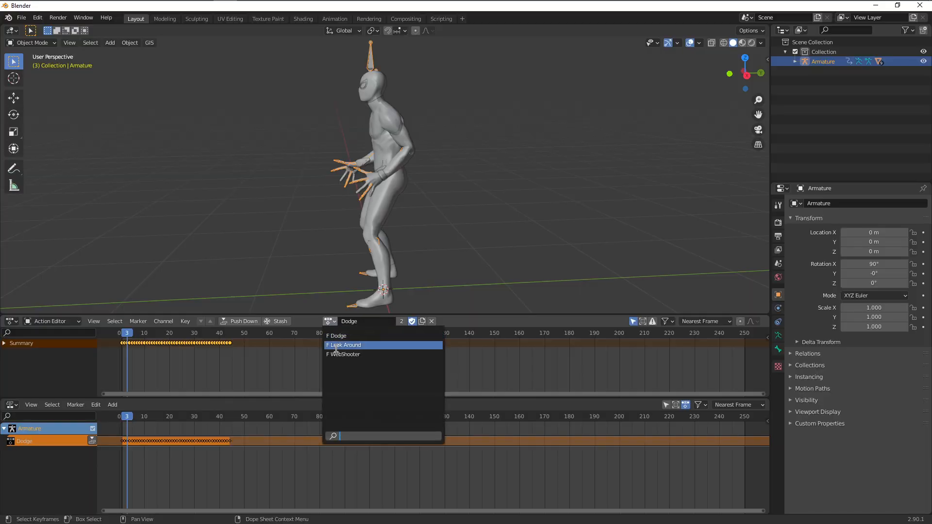
click(343, 345)
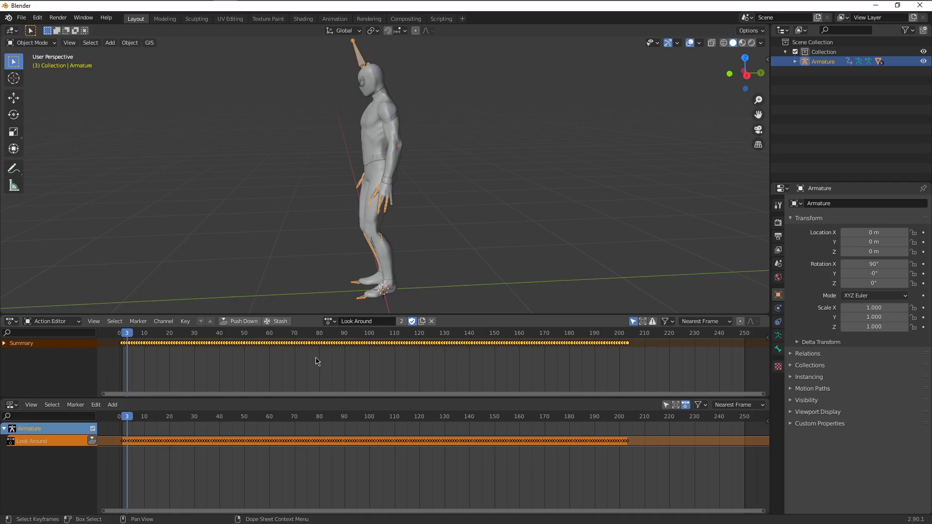
- Push down Look Around, then assign WebShooter from the action list for its own track
click(93, 440)
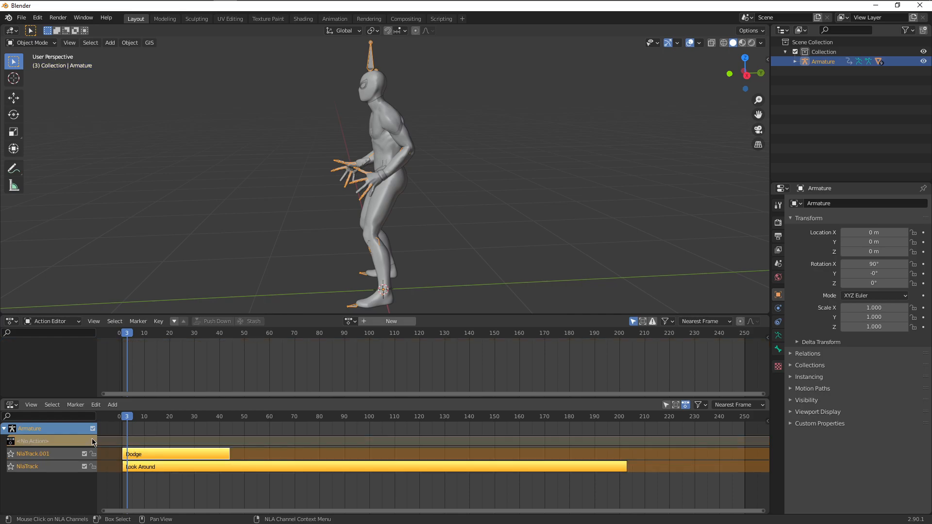
click(348, 321)
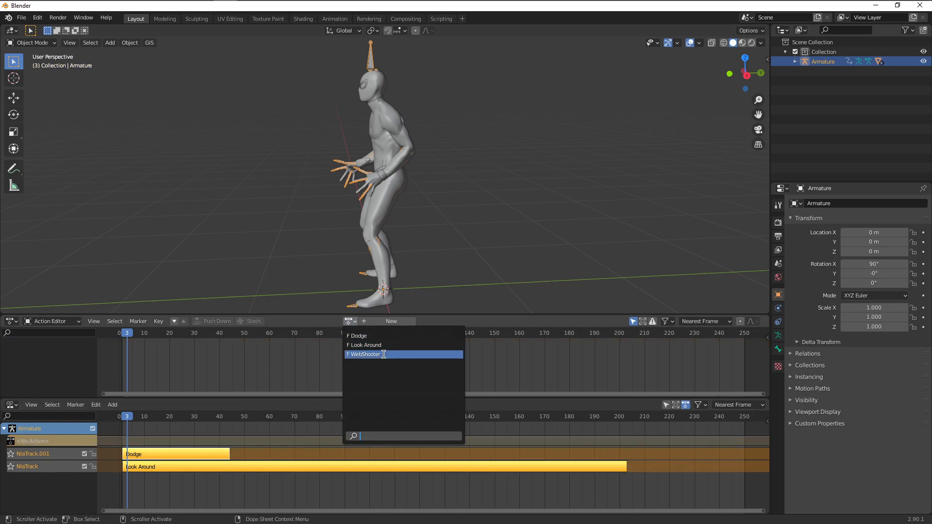
click(364, 354)
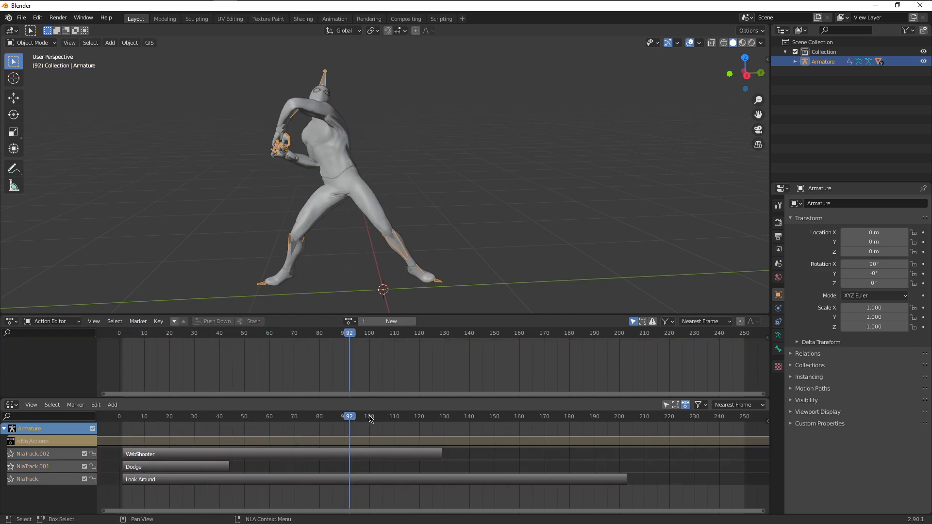
- Move Dodge to frames 148–191 and place WebShooter after Dodge
click(252, 416)
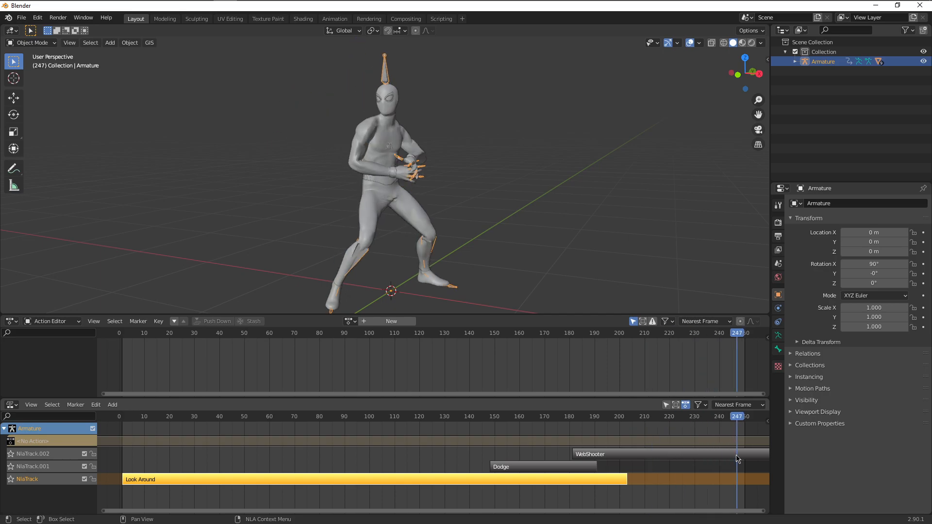
click(467, 416)
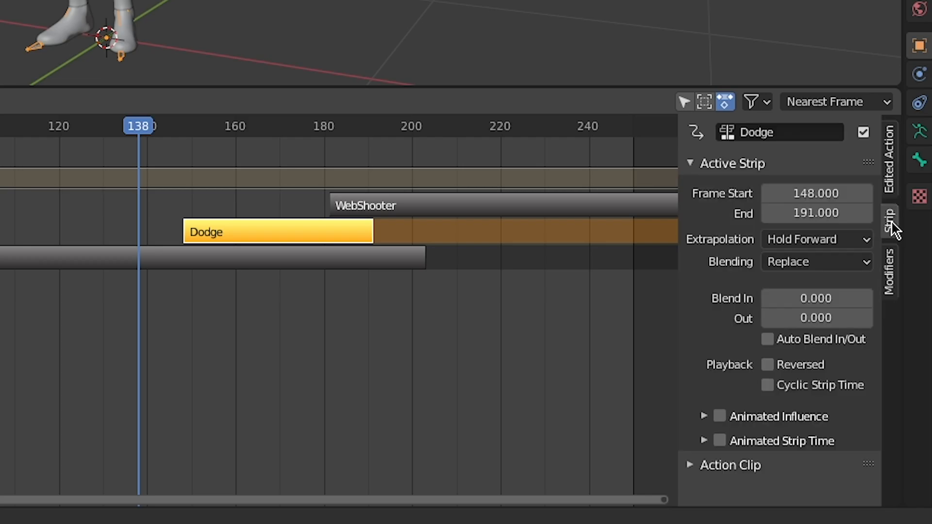
- Enable Auto Blend In/Out on the strips and play the blended sequence
click(816, 262)
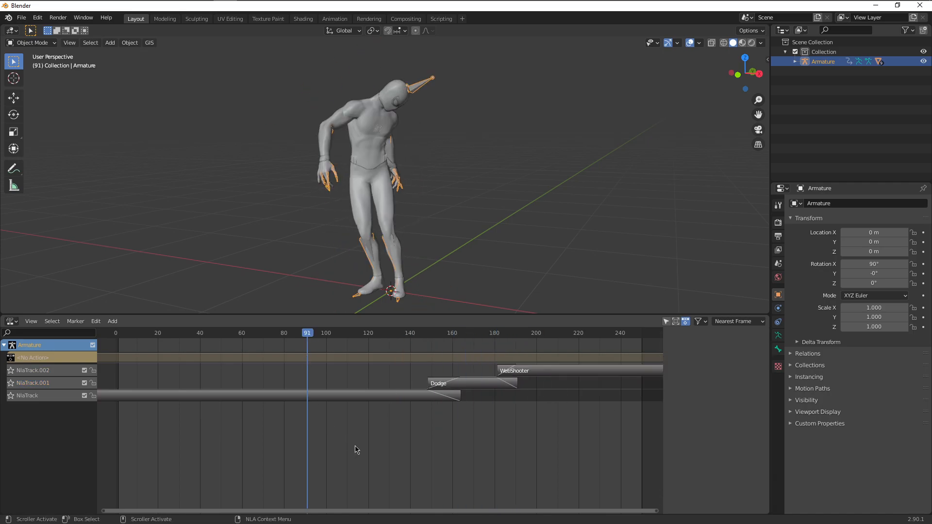
key(space)
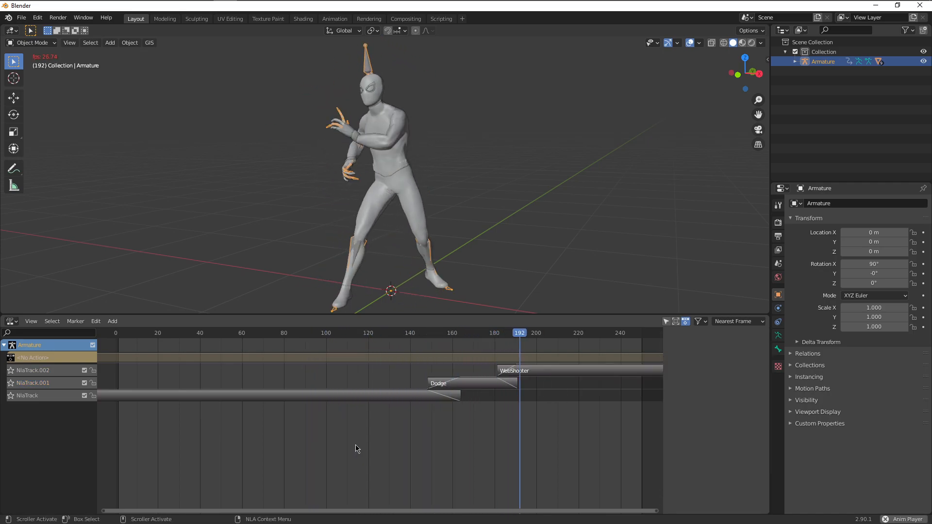